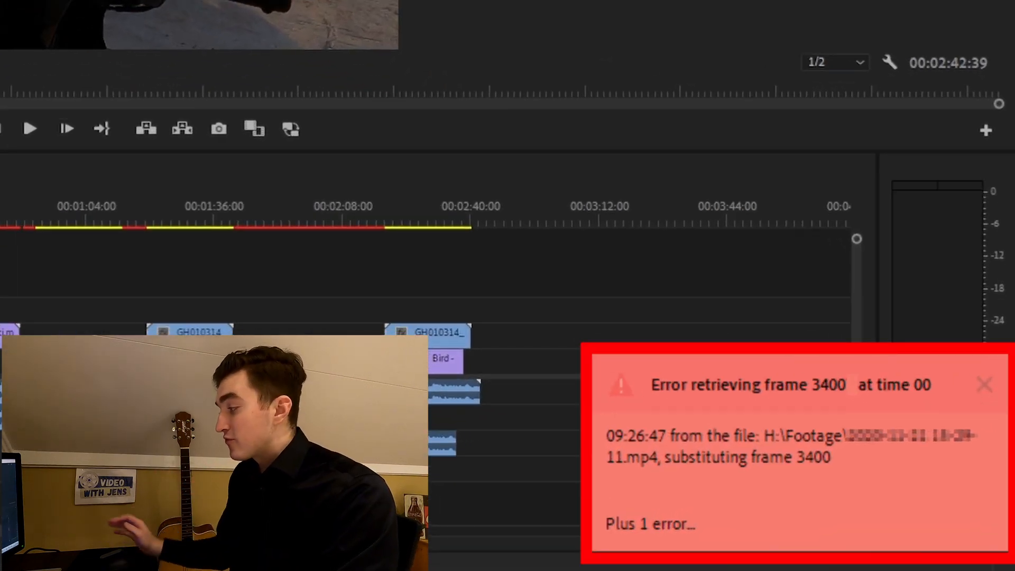
Close the current project, then delete all media cache files from Media Cache preferences.
left_click(983, 384)
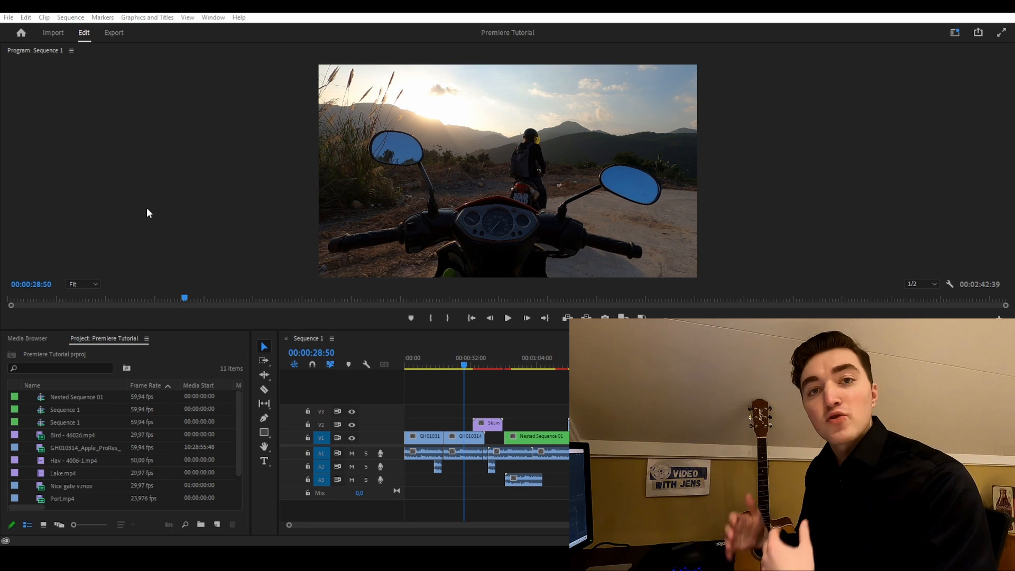
mouse_move(83, 109)
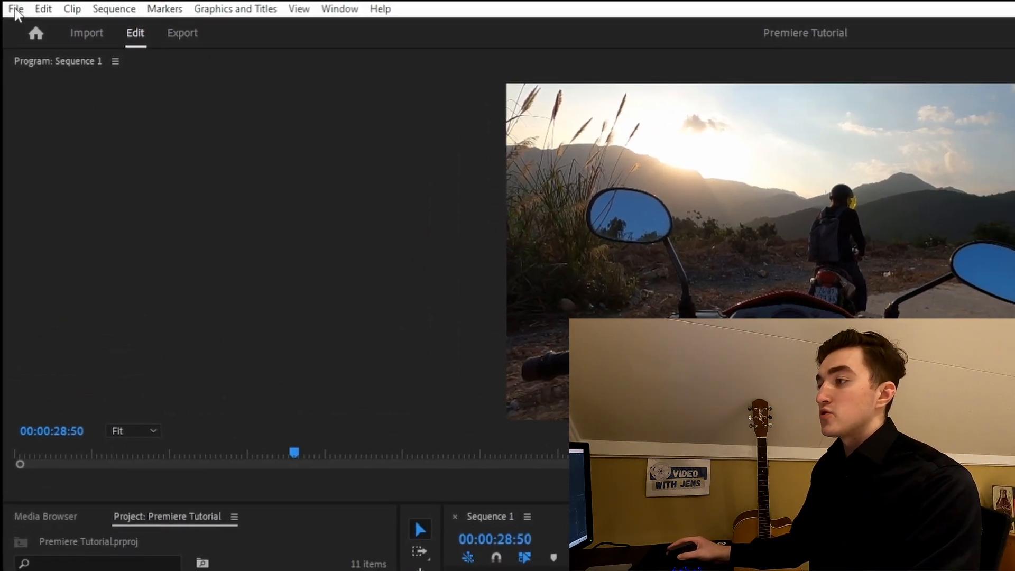
left_click(12, 8)
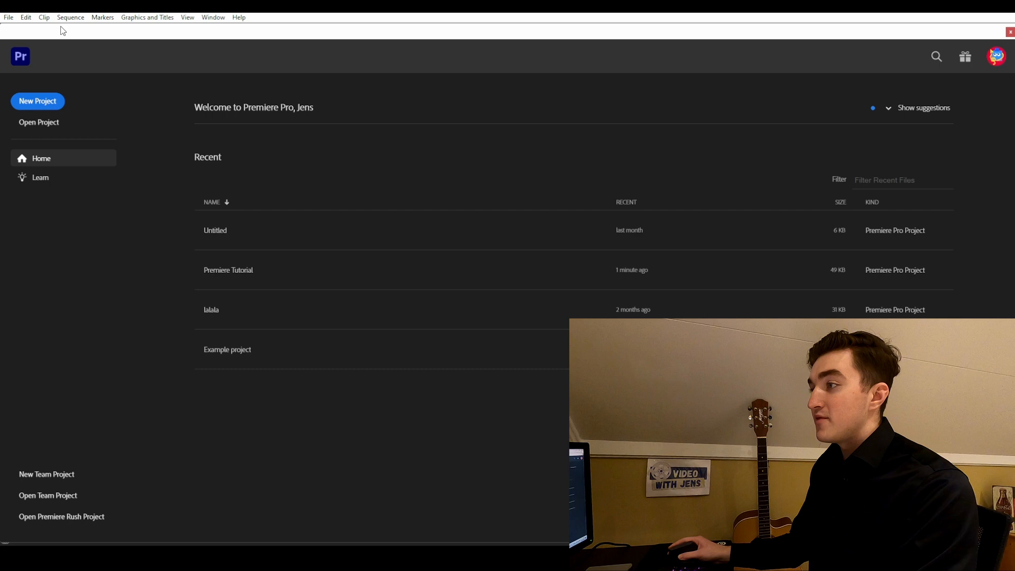
left_click(25, 17)
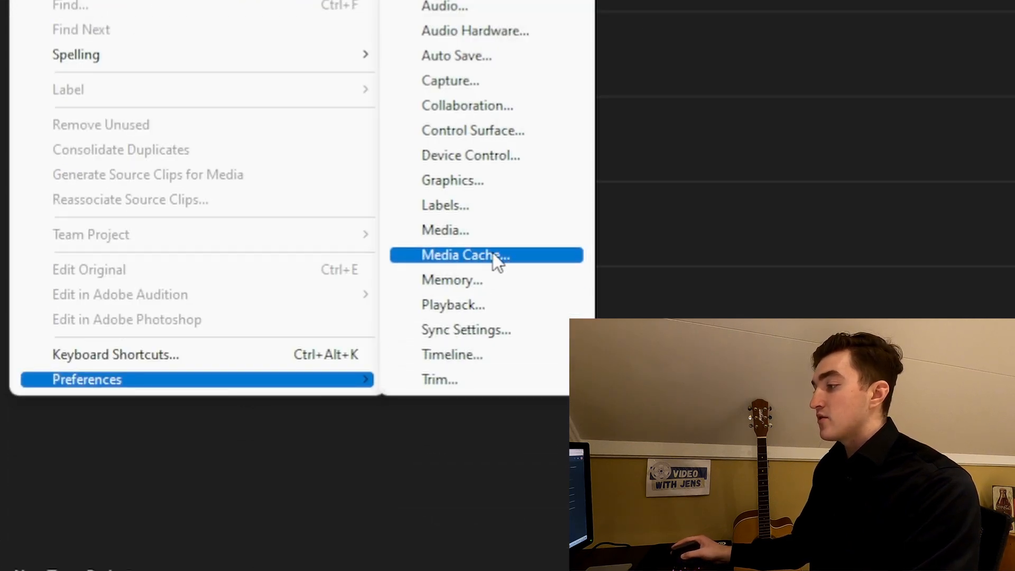
left_click(463, 254)
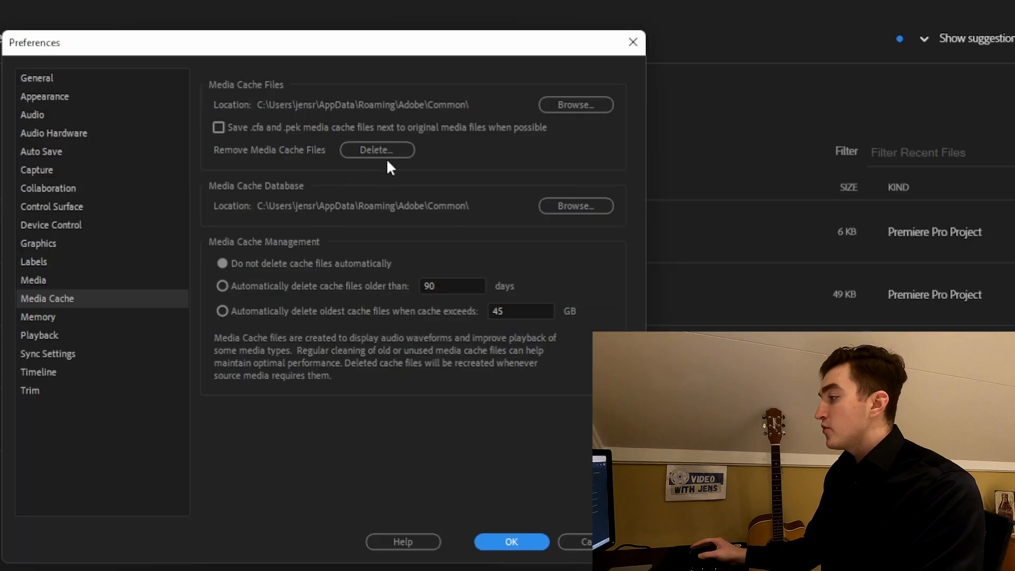
left_click(376, 150)
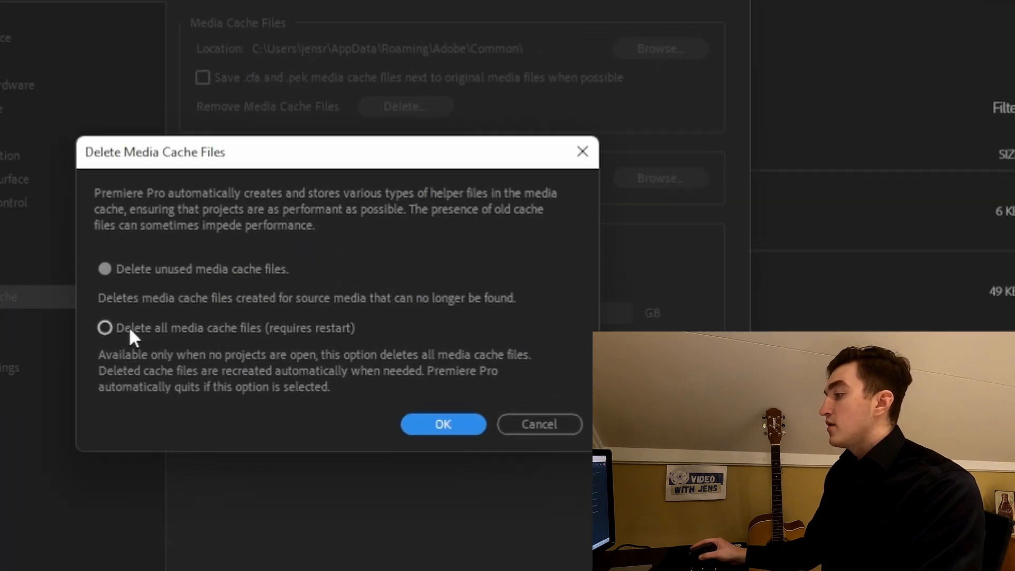
left_click(104, 328)
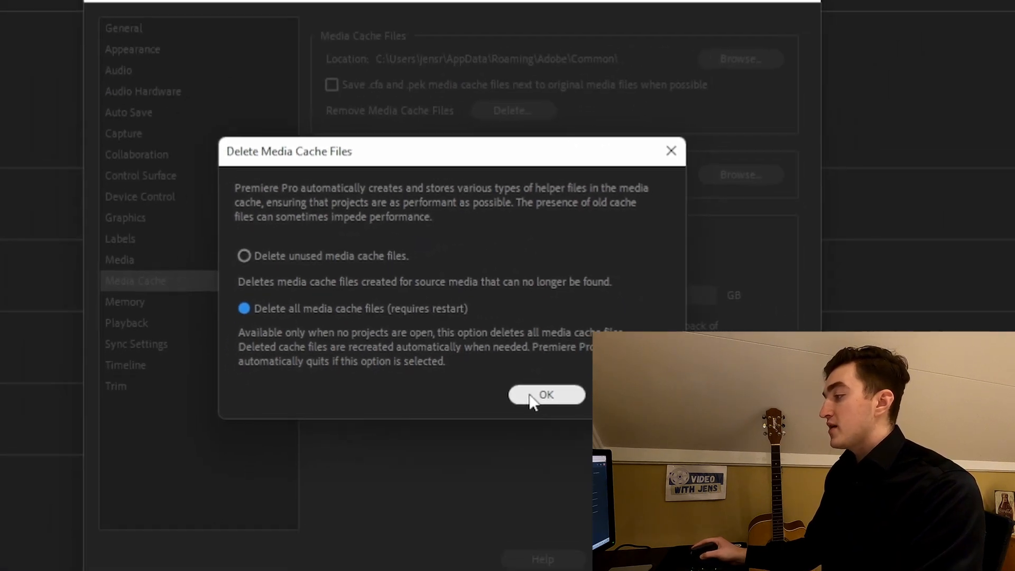
left_click(545, 395)
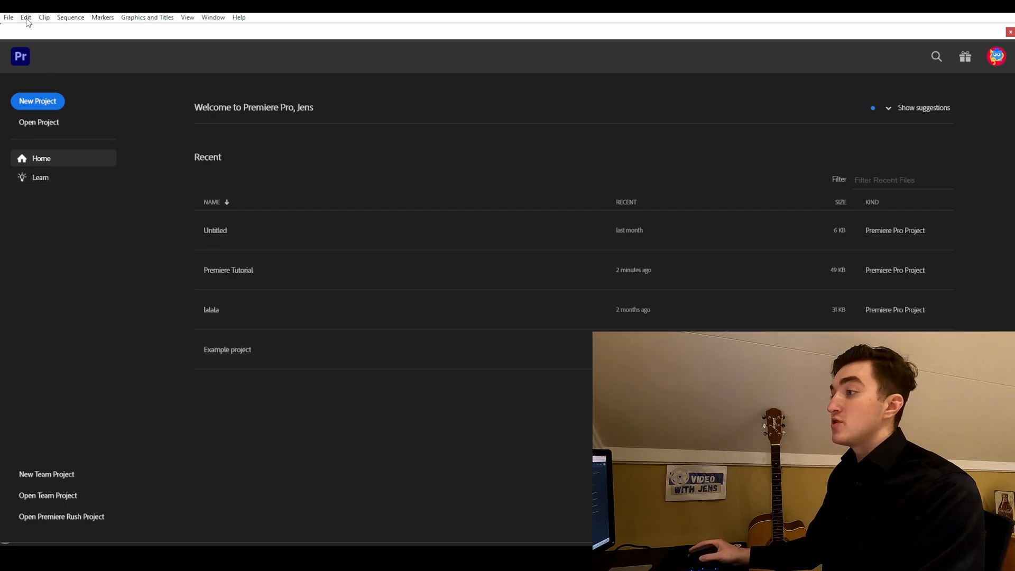
Reopen Media Cache preferences to check the C drive's free space (25.1 GB of 459 GB).
left_click(26, 17)
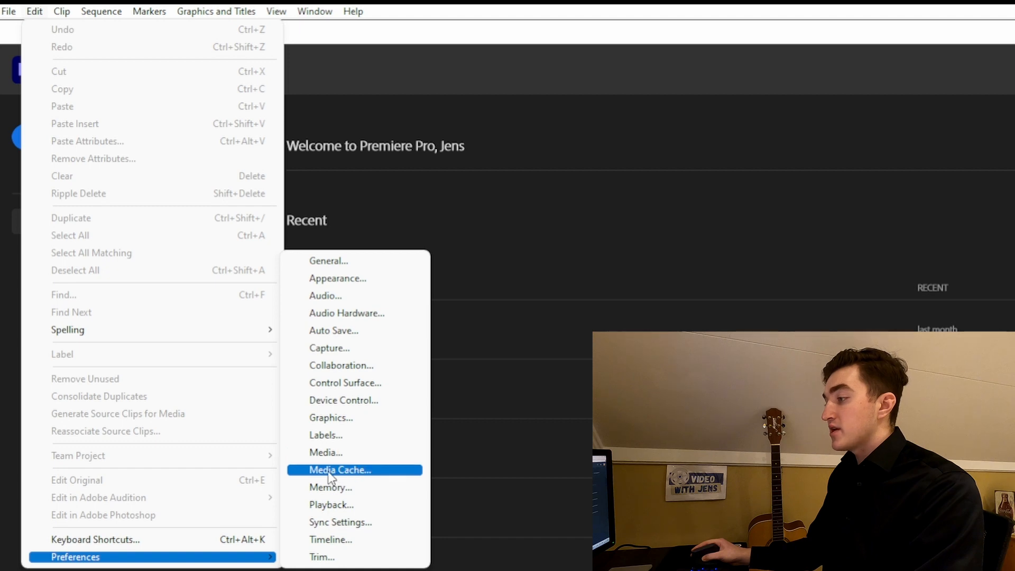
left_click(339, 470)
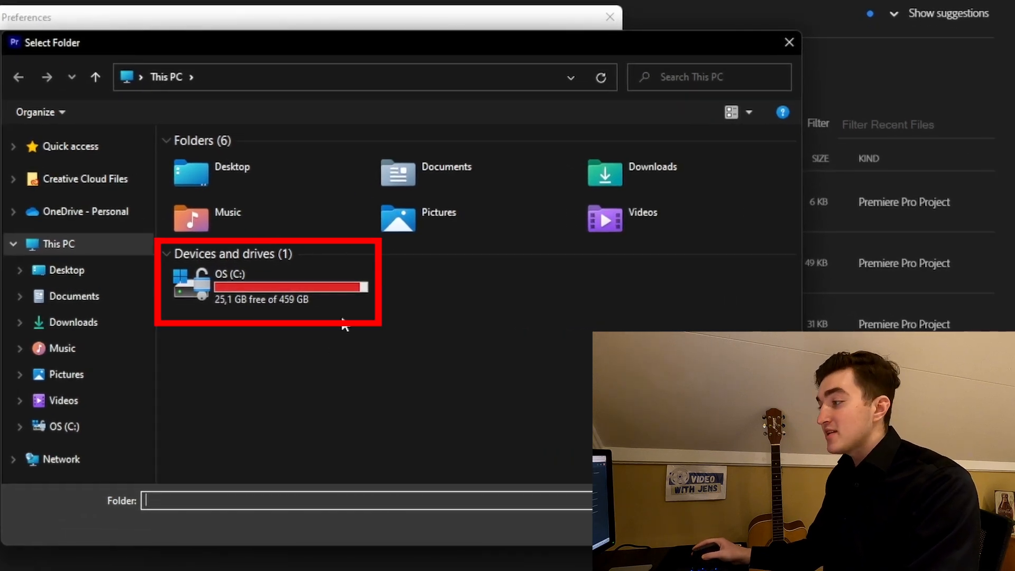
mouse_move(262, 296)
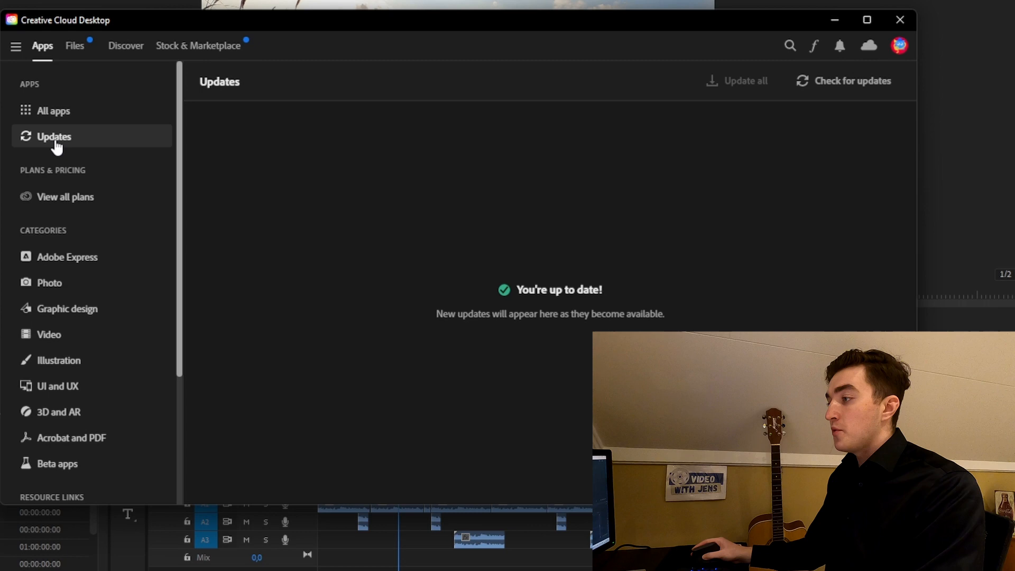
mouse_move(390, 250)
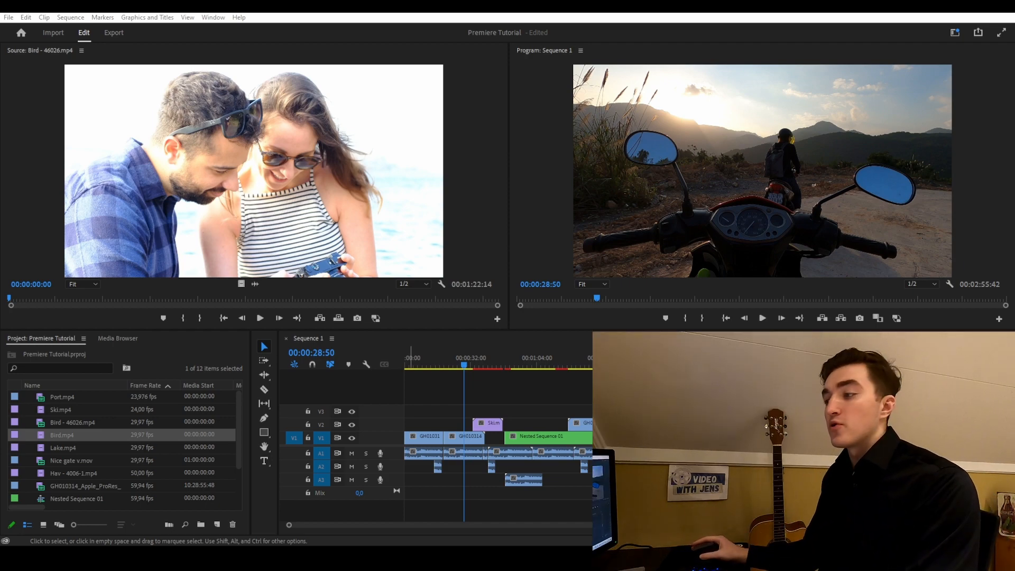
Locate the Bird clip's source Bird.mp4 in the project, preview it, and bring up its context menu.
right_click(522, 416)
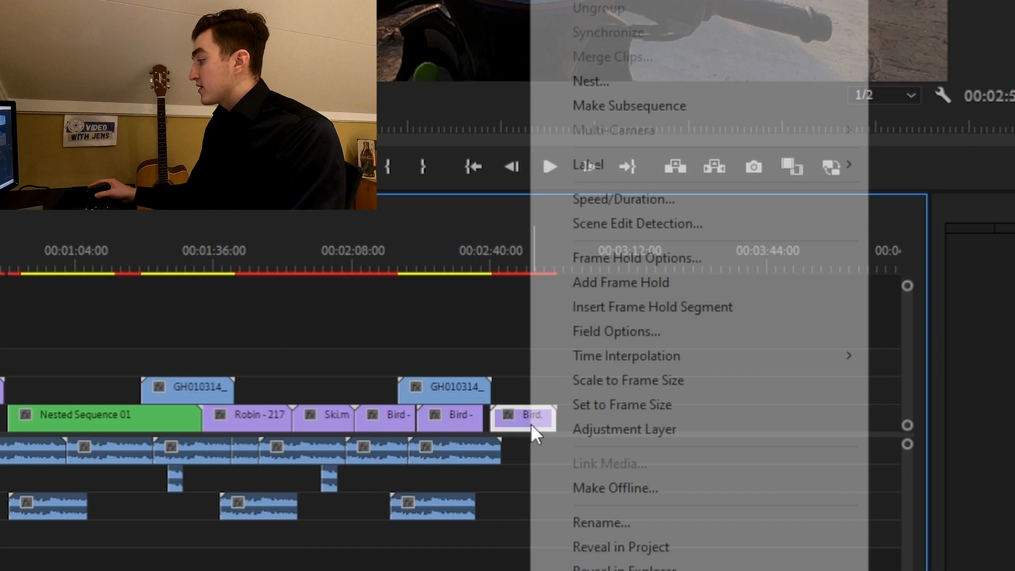
mouse_move(659, 469)
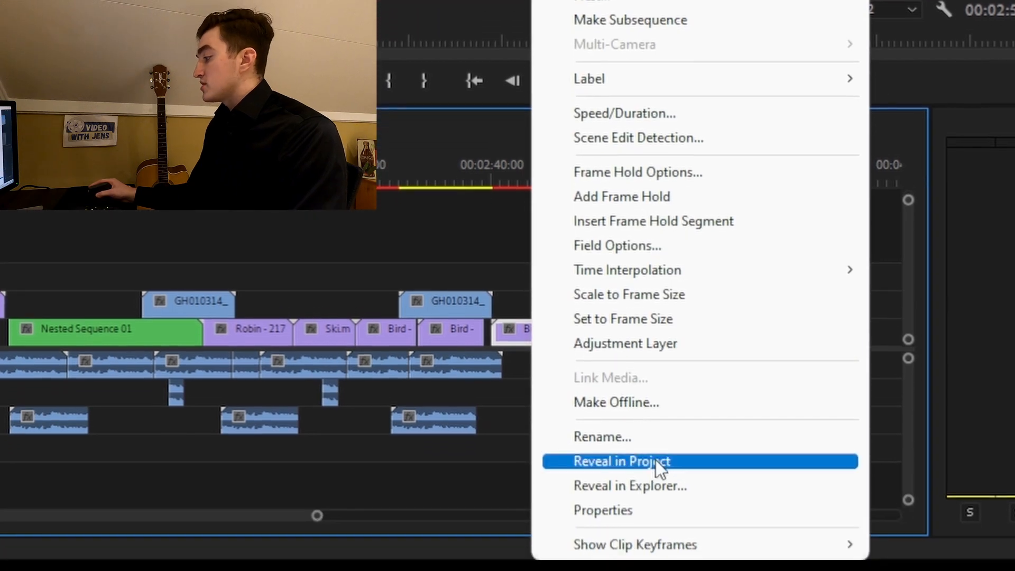
mouse_move(677, 469)
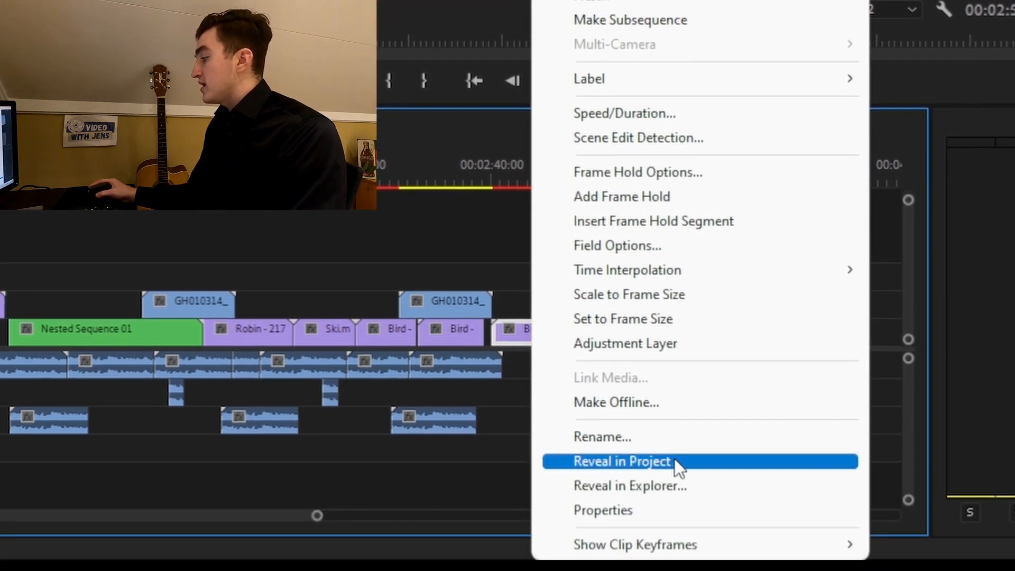
left_click(620, 461)
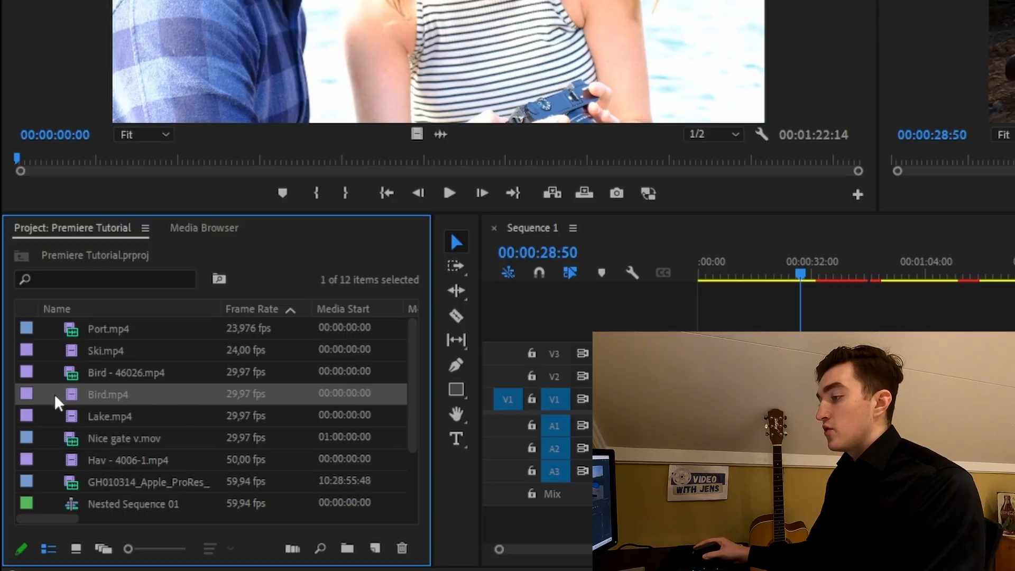
double_click(107, 394)
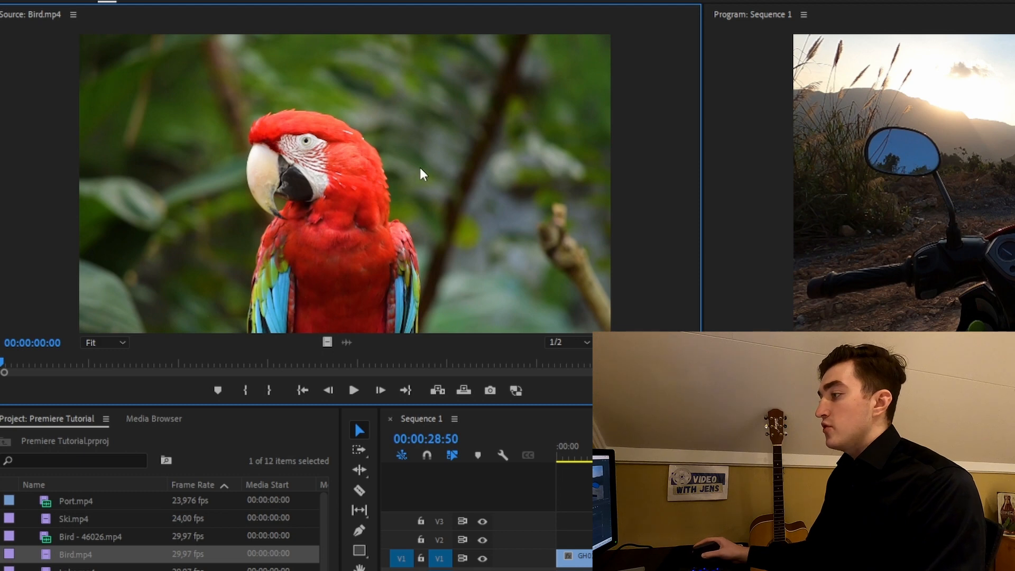
right_click(420, 175)
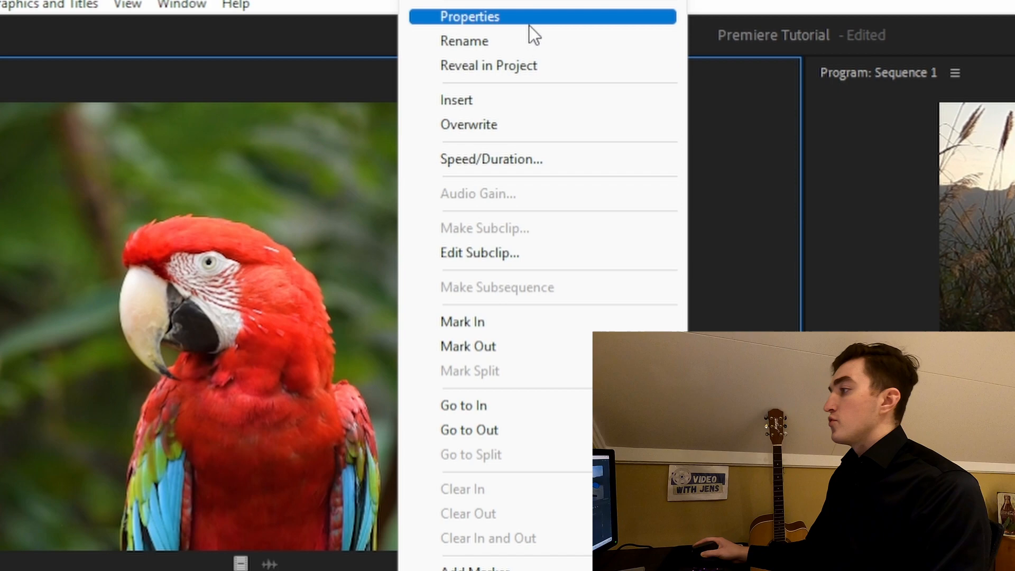
View Bird.mp4's properties: 1280 x 720, 00:00:15:11 long, 29.97 fps.
left_click(470, 17)
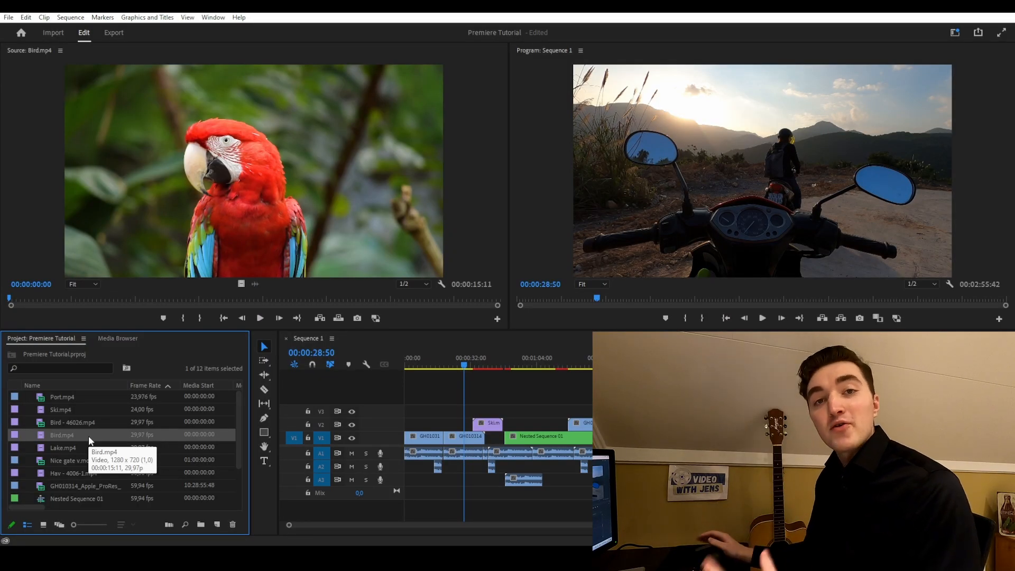
Reveal Bird.mp4 in Explorer from its Project panel context menu.
right_click(62, 434)
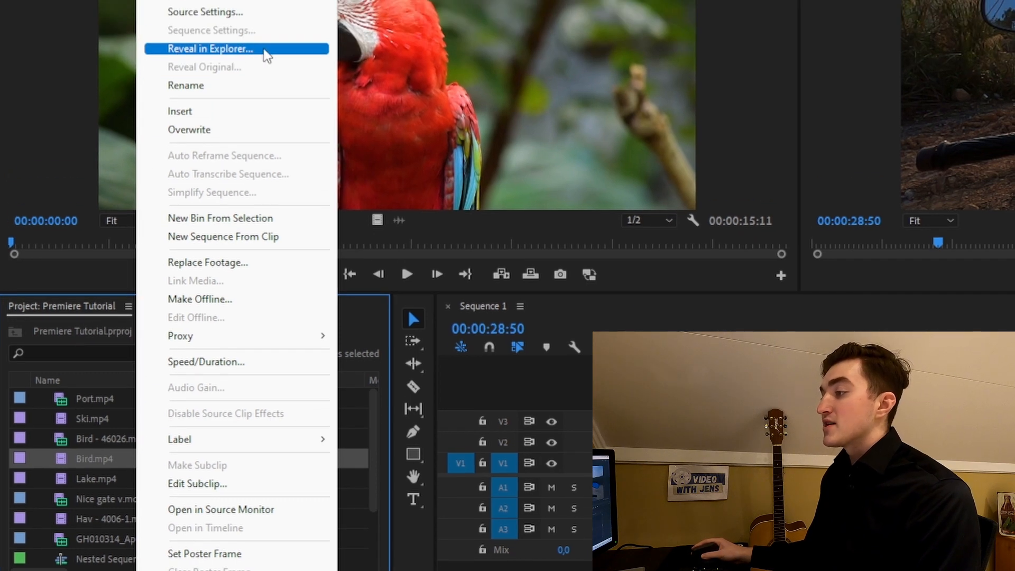
left_click(208, 48)
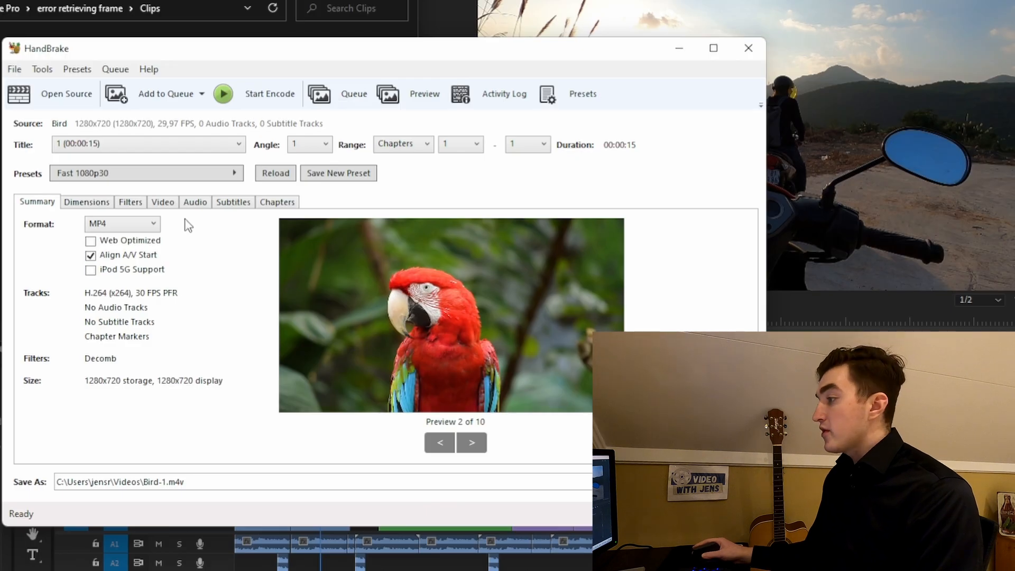
Set HandBrake's video output to a constant 30 fps framerate.
left_click(162, 202)
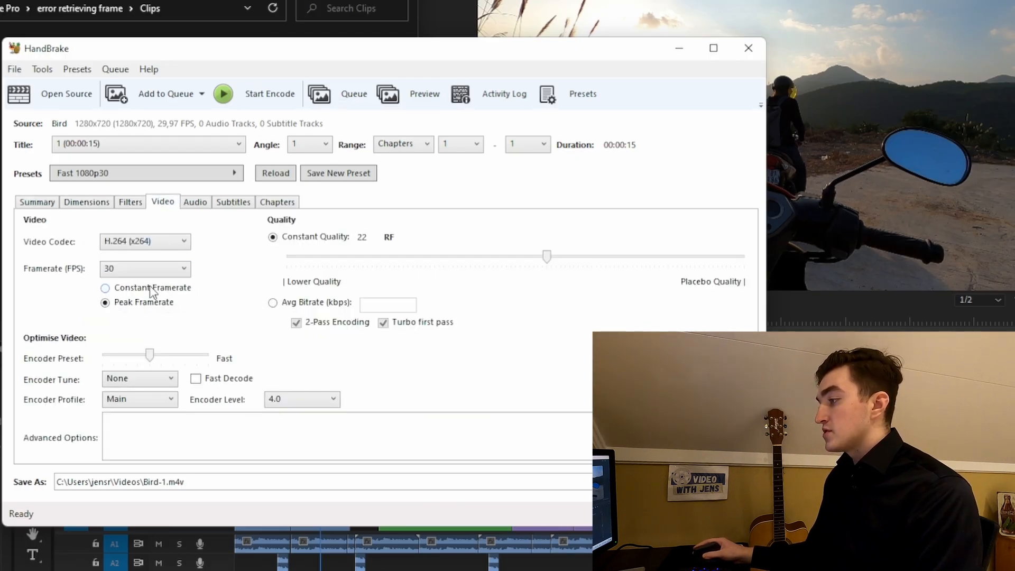
left_click(104, 287)
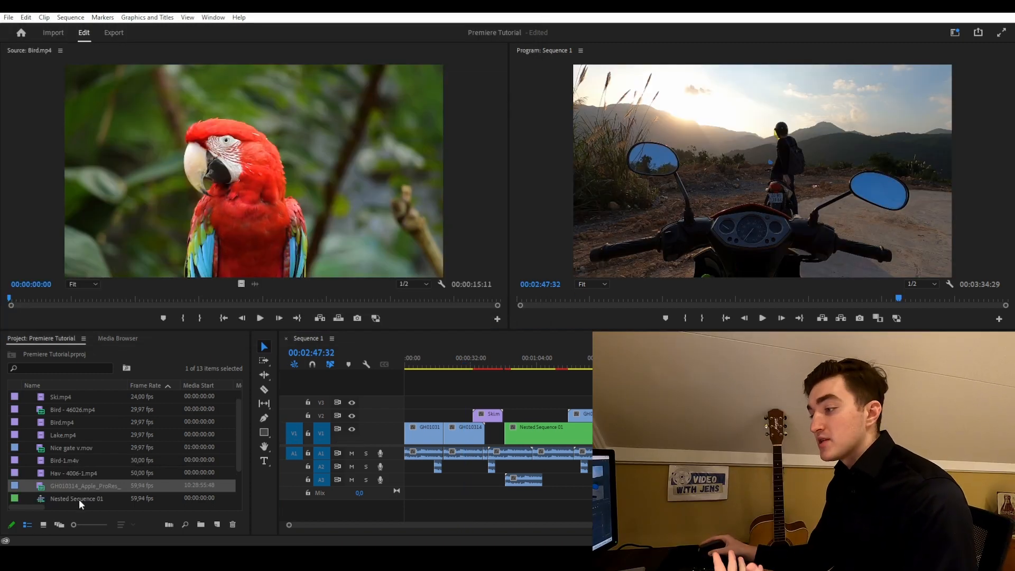
Create QuickTime ProRes Medium Resolution proxies for the GH010314 clip.
right_click(84, 485)
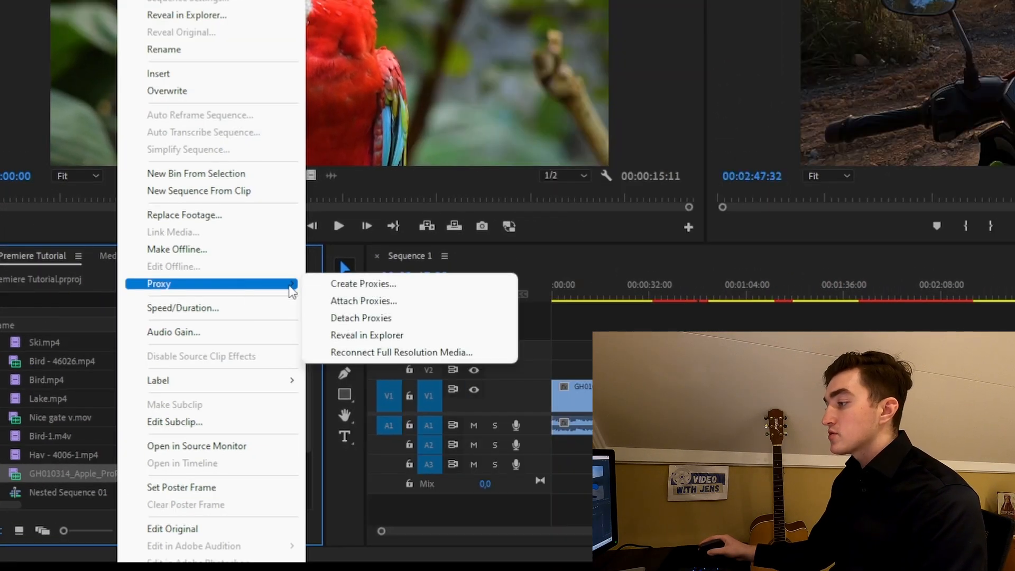
left_click(363, 284)
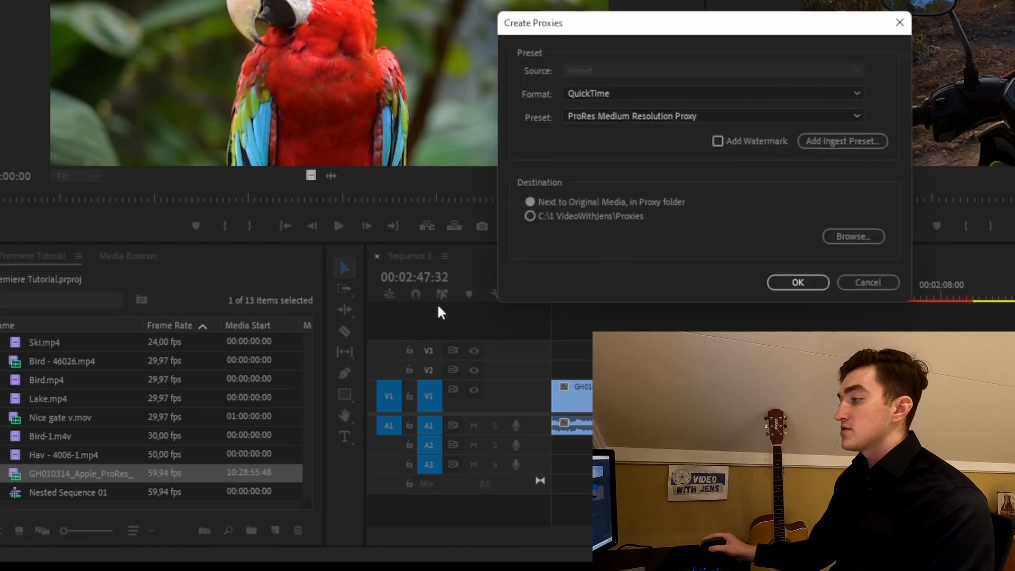
left_click(797, 282)
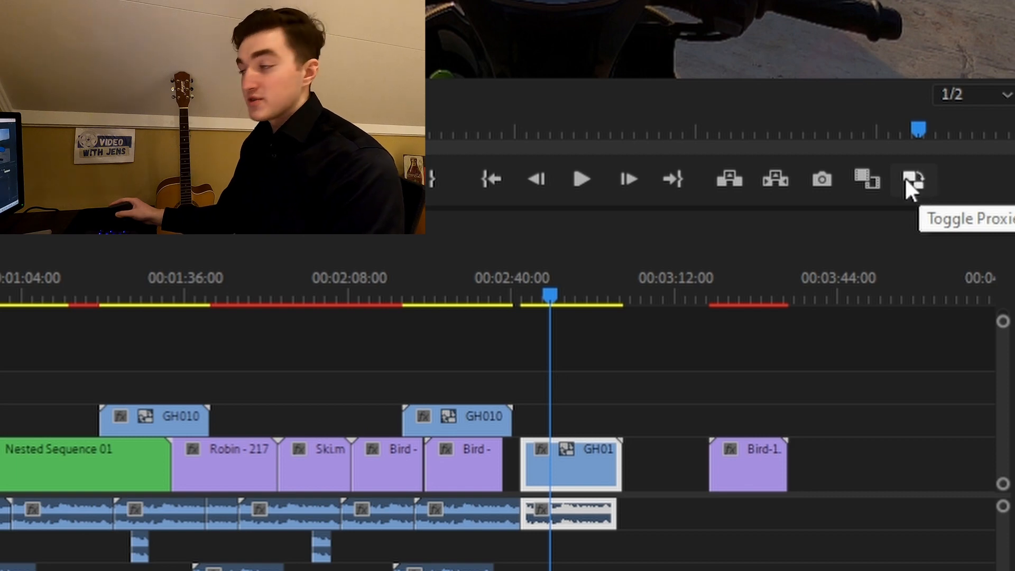
Enable Toggle Proxies in the Program Monitor for Sequence 1.
left_click(913, 179)
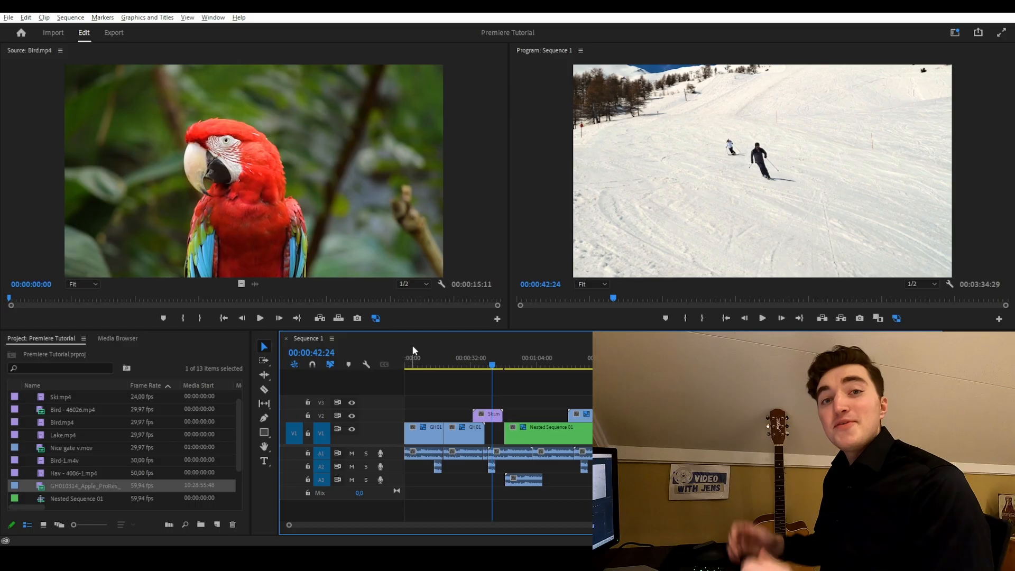
mouse_move(363, 331)
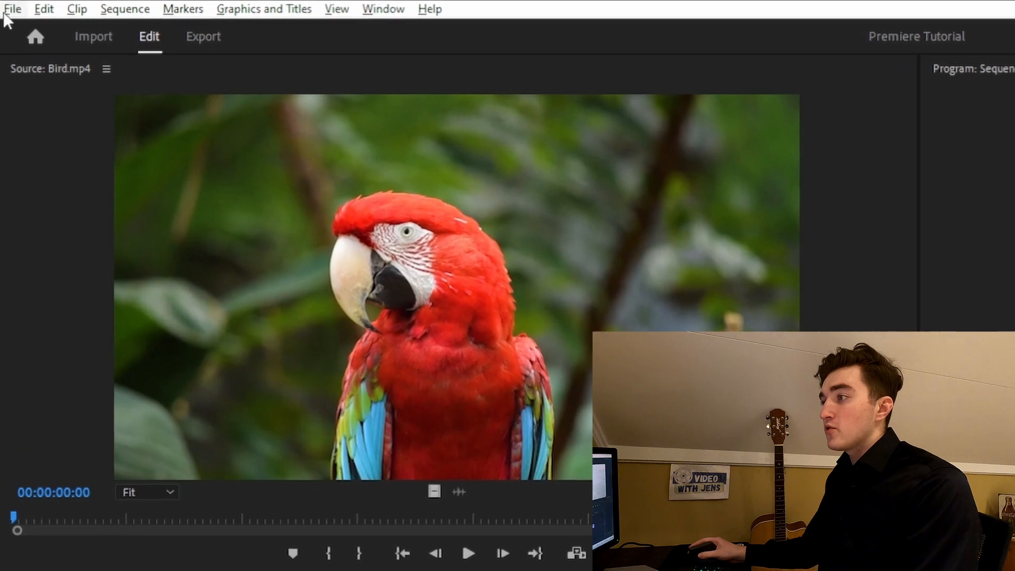
Set the project's renderer to Mercury Playback Engine Software Only in Project Settings.
left_click(12, 8)
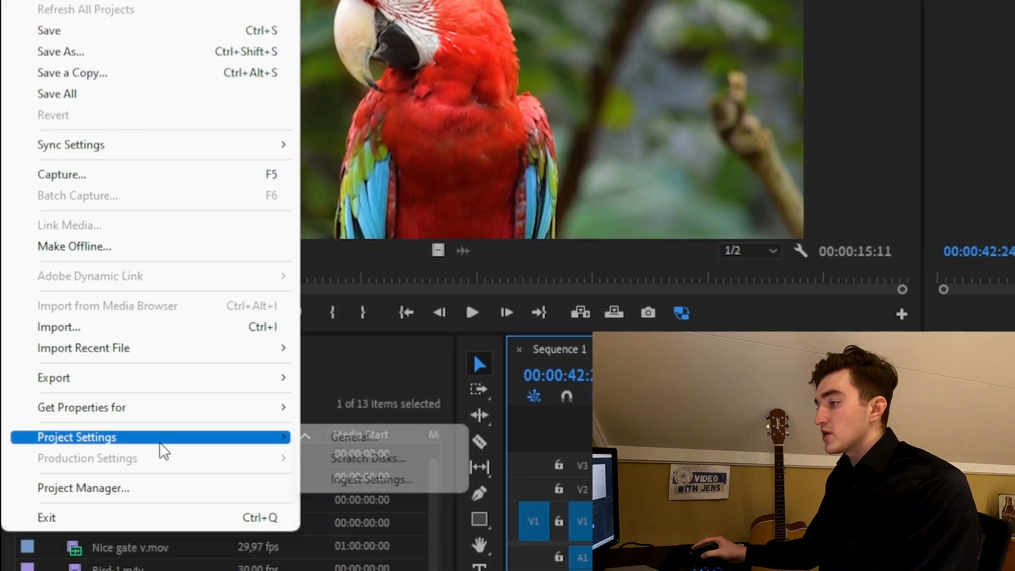
left_click(349, 435)
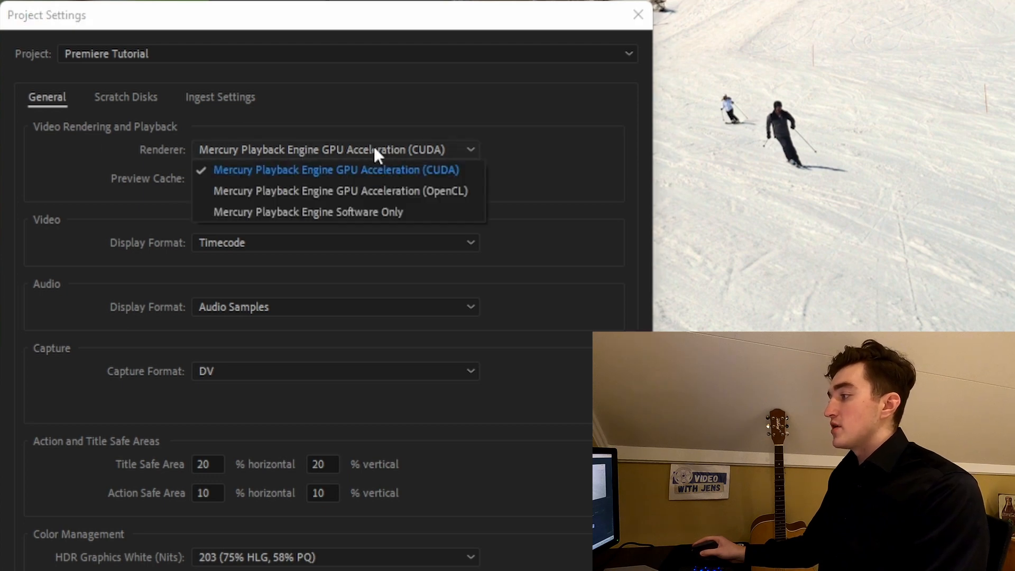
left_click(308, 212)
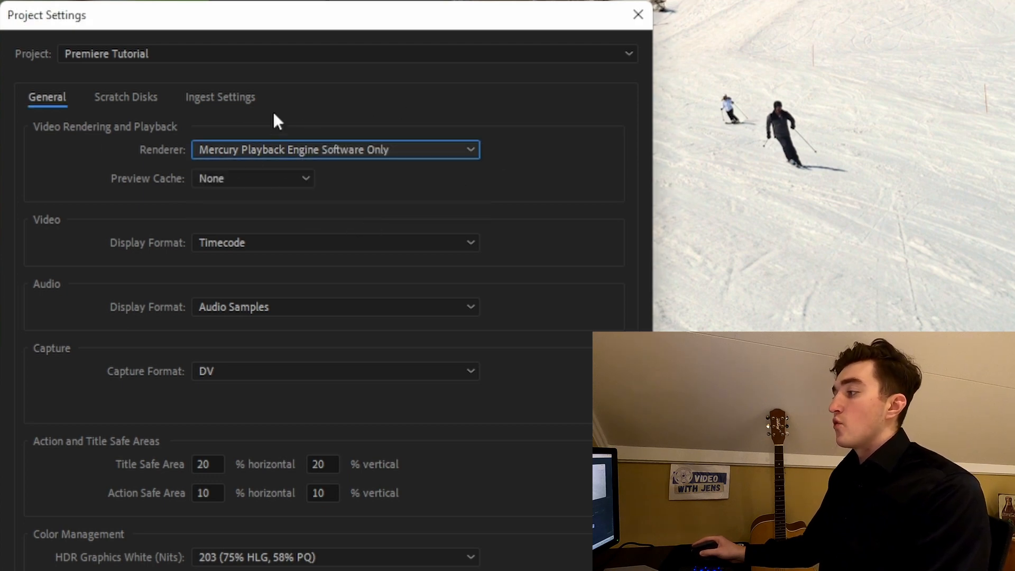
left_click(637, 14)
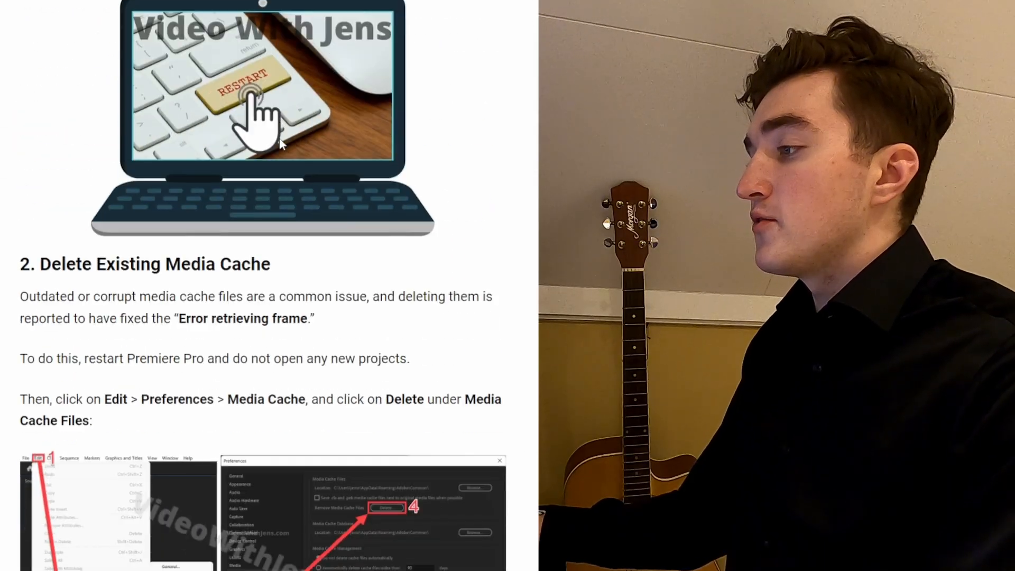
Scroll past the driver-update steps to the guide's '8. Create Proxies' section.
scroll("down", 3)
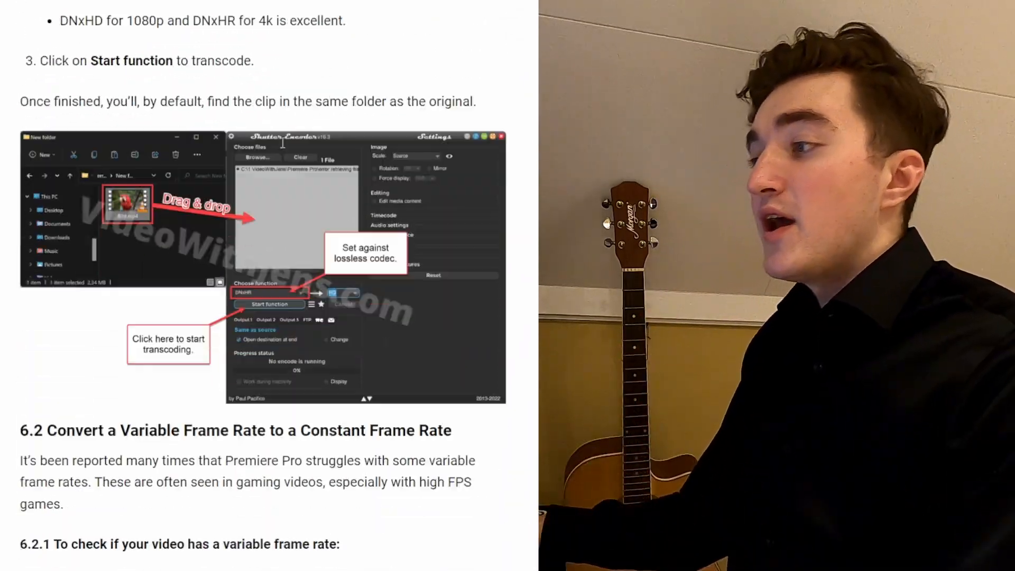
scroll("down", 3)
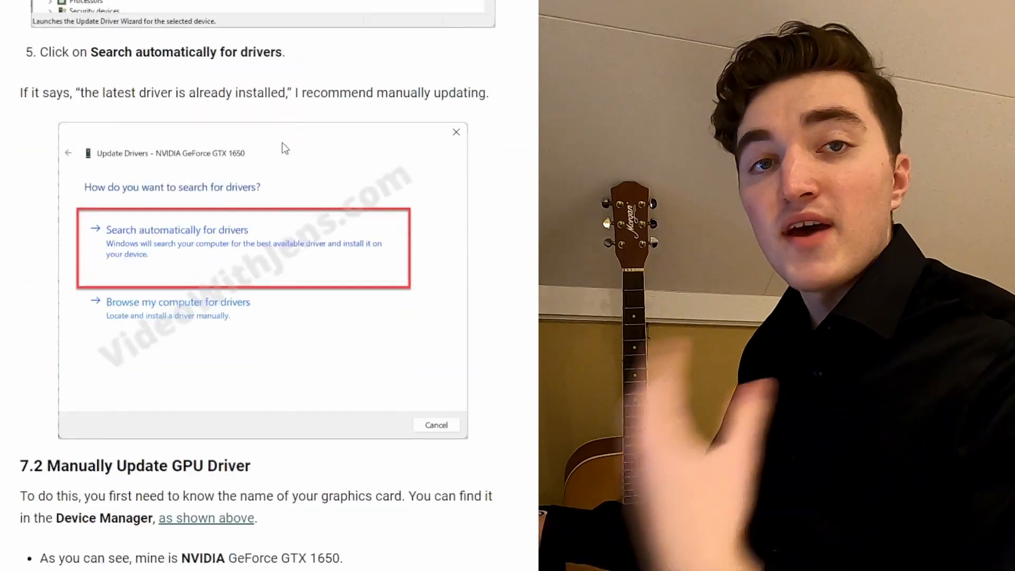
scroll("down", 3)
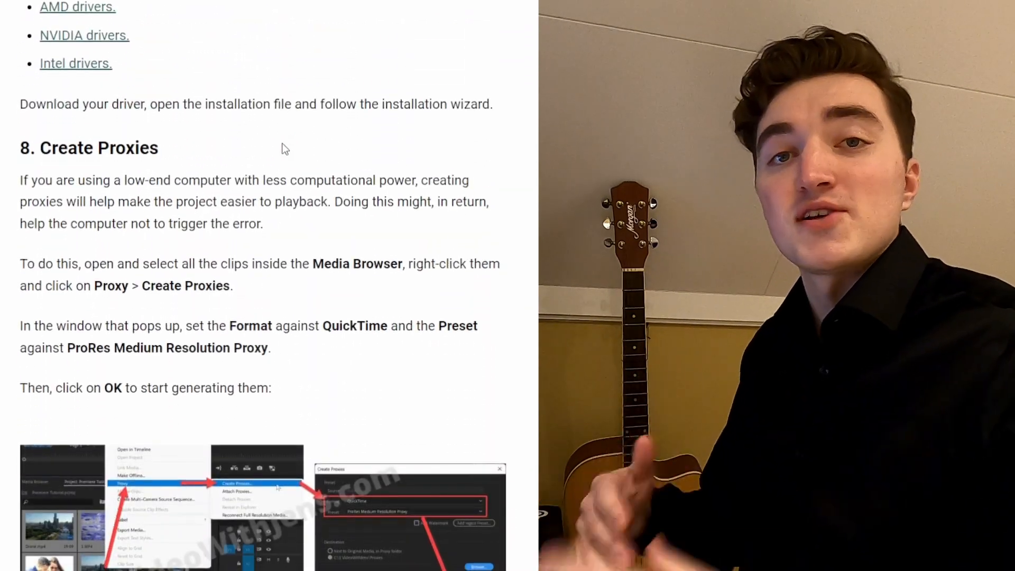